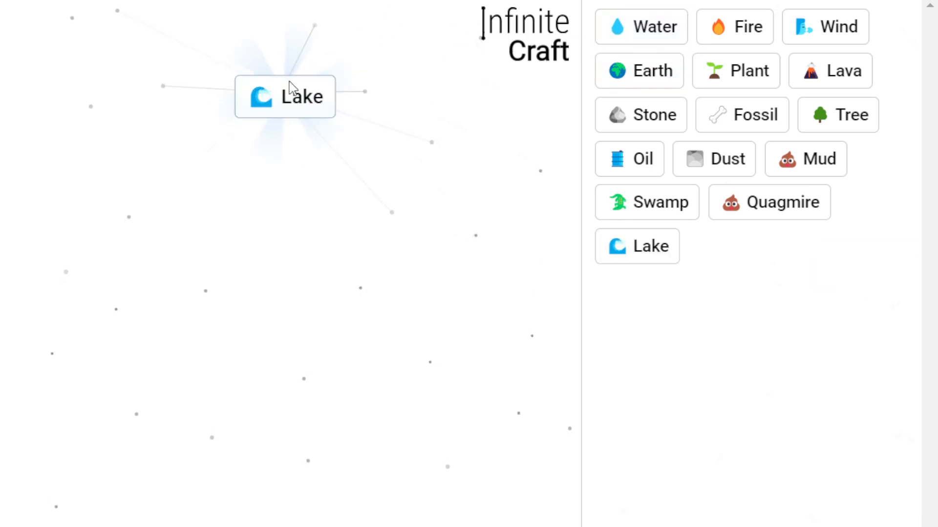
Drop a sidebar element onto the Lake tile to craft Ocean.
drag(640, 26, 331, 107)
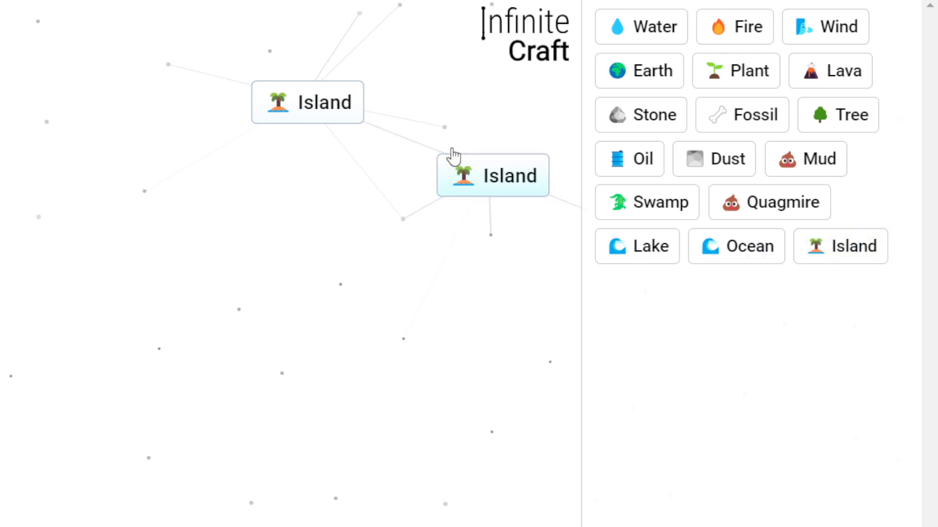
Merge the two Island tiles into Continent, then the two Earth tiles onward toward Mountain and Asia.
drag(492, 175, 307, 101)
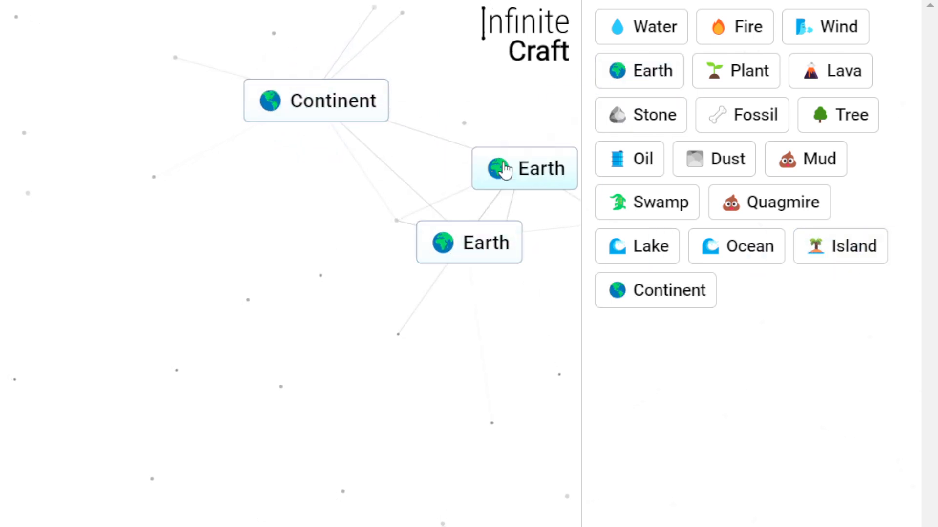
drag(523, 168, 469, 242)
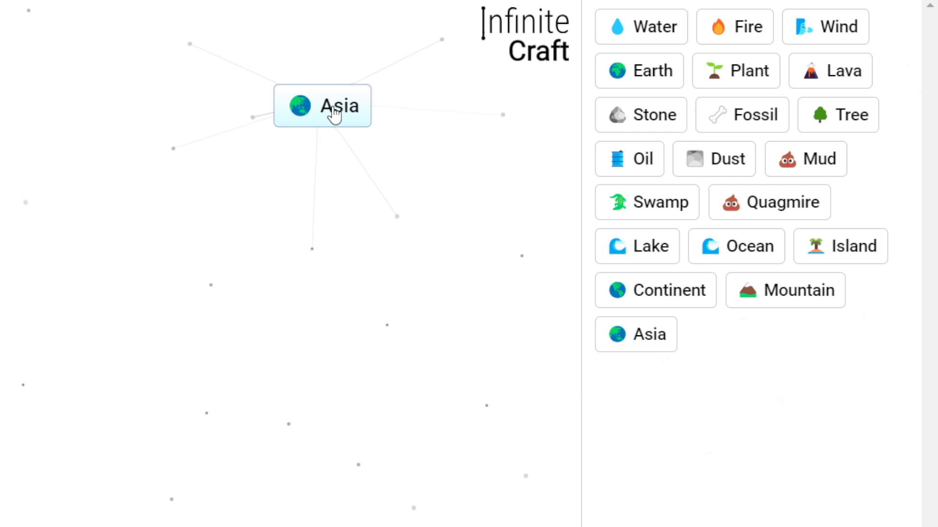
mouse_move(550, 287)
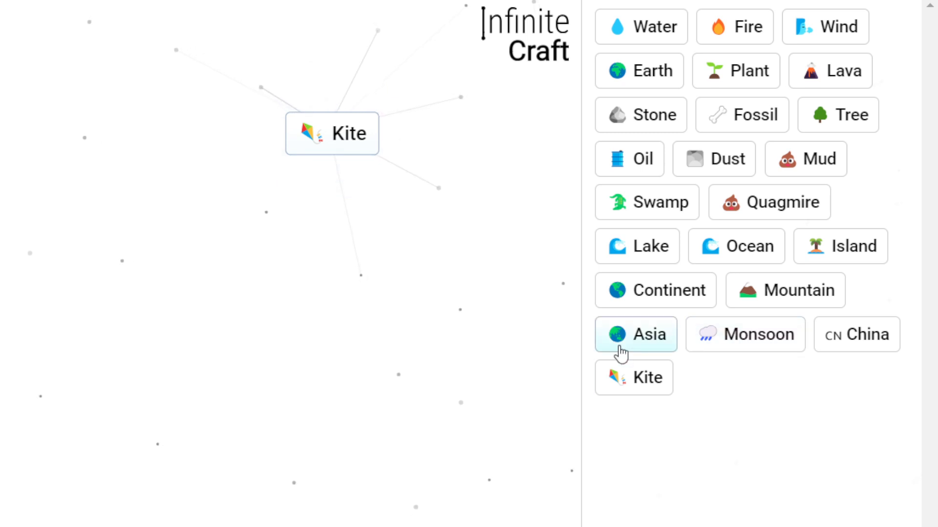
mouse_move(482, 368)
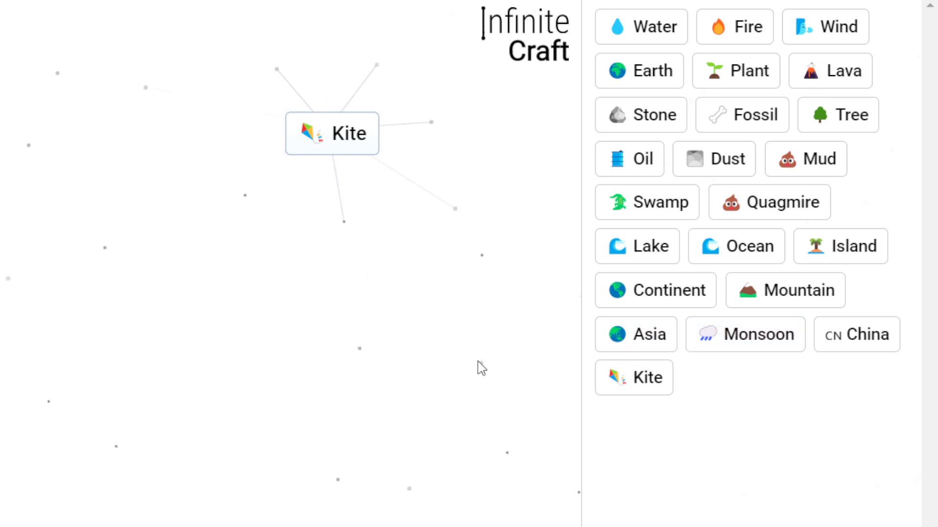
Combine Kite with a sidebar element to get Flying, then drop Kite onto Flying for Bird.
drag(825, 26, 403, 122)
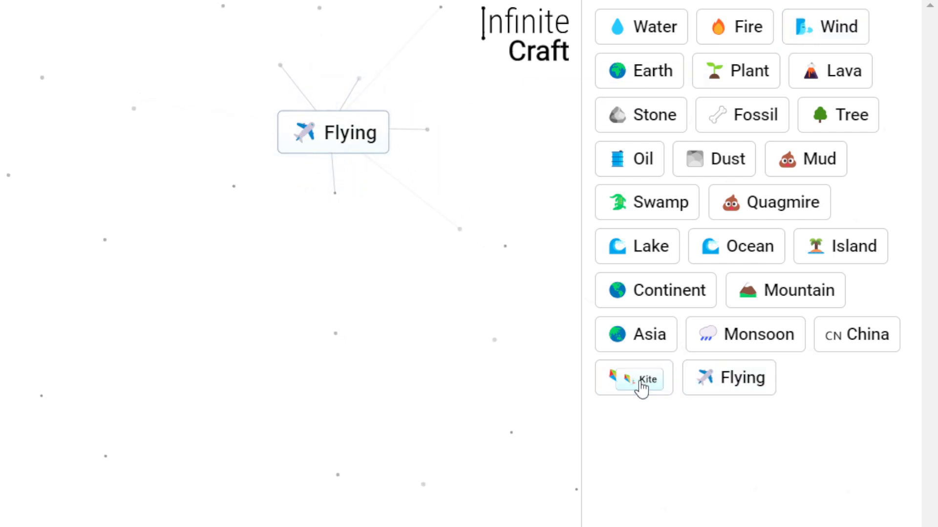
click(633, 378)
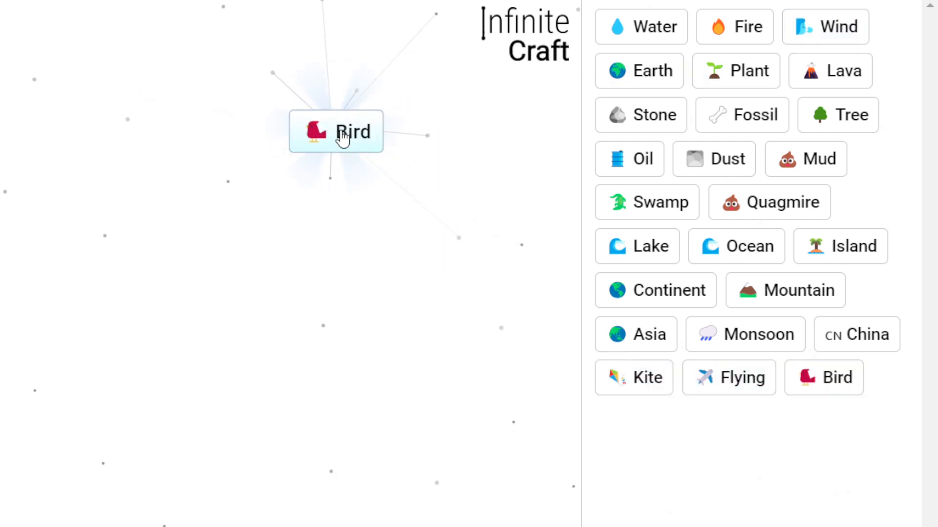